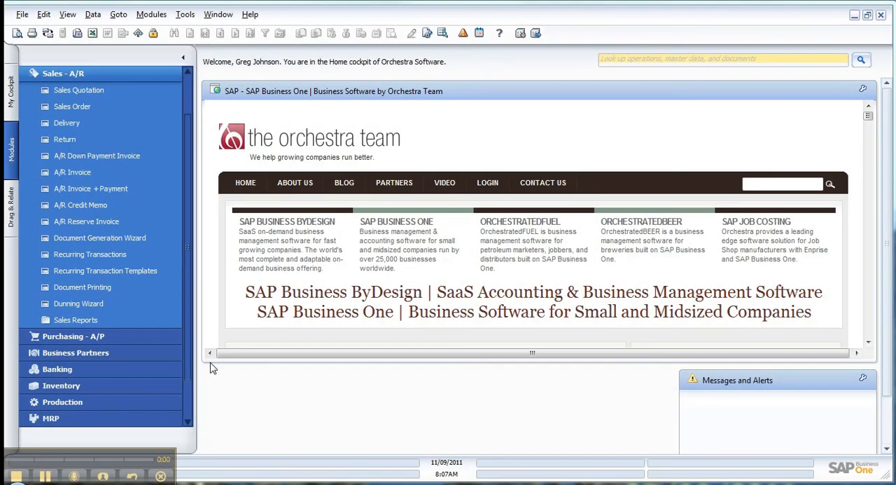
mouse_move(286, 371)
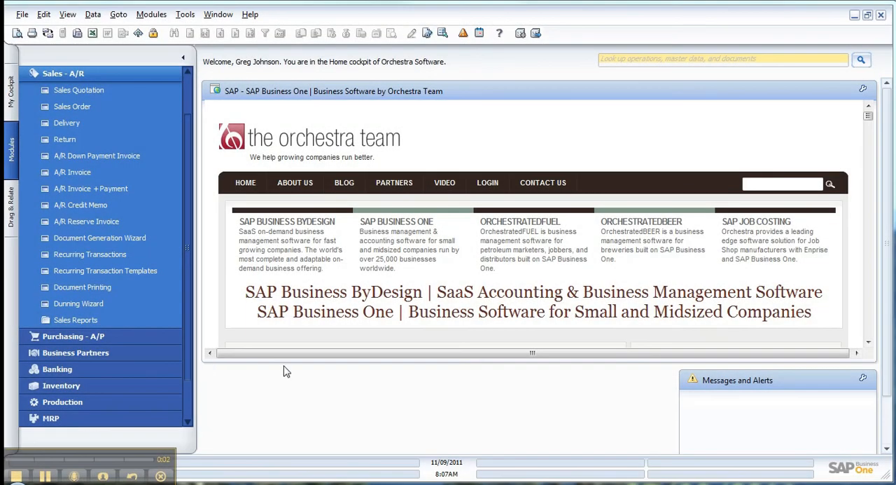
mouse_move(83, 139)
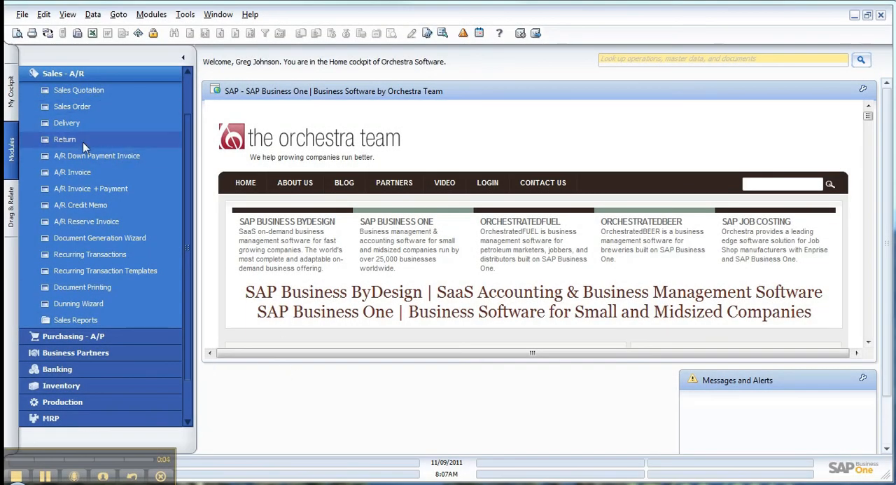
Bring up Alternative Items for item A00004 on row 1 of the C30000 sales order via Ctrl+Tab.
left_click(72, 106)
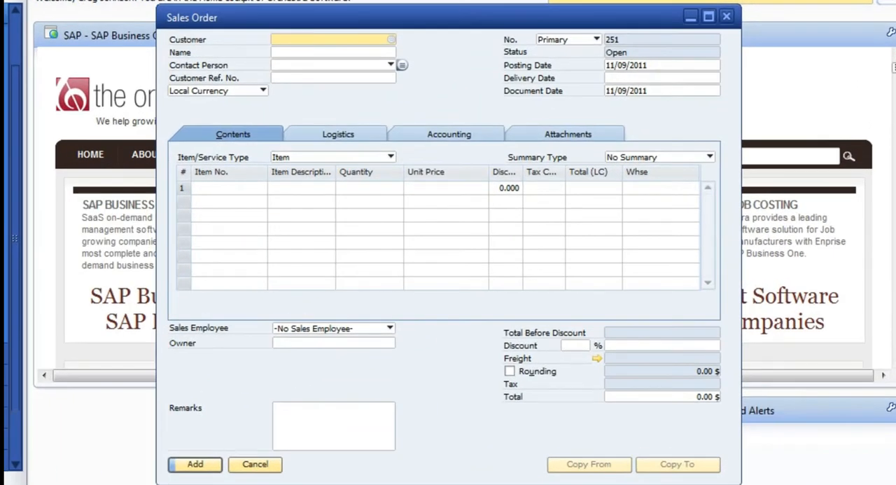
key("ctrl+Tab")
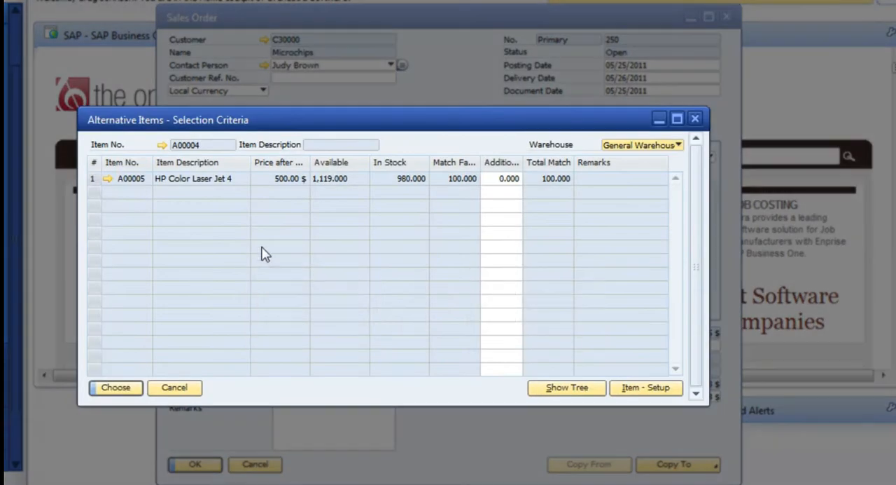
mouse_move(264, 185)
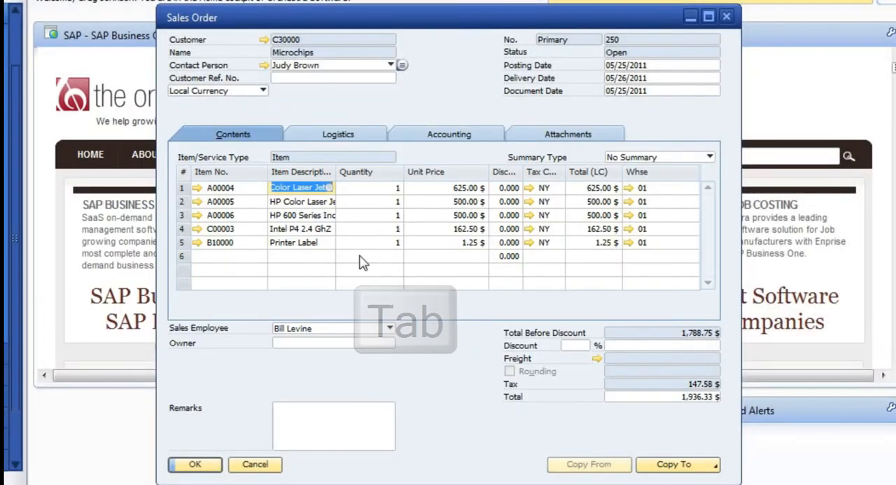
Move through row 1's fields to reach the Last Prices Report for item A00004 with customer C30000.
key("Tab")
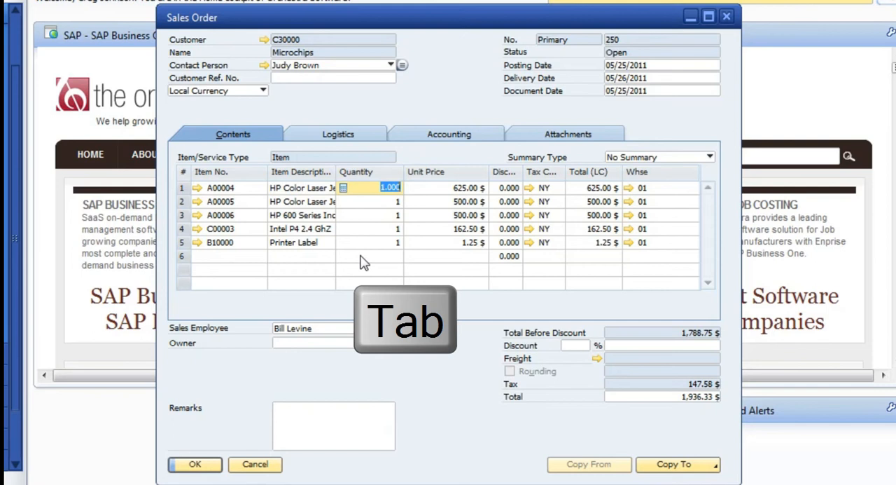
key("Tab")
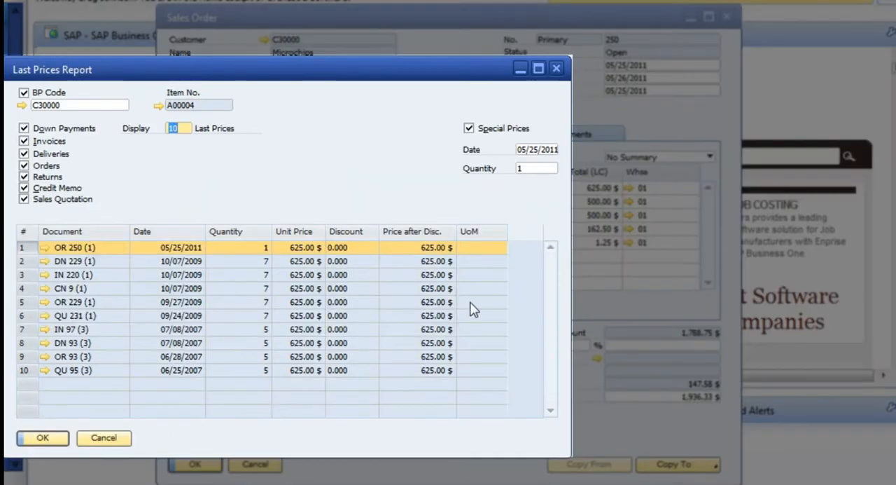
mouse_move(75, 80)
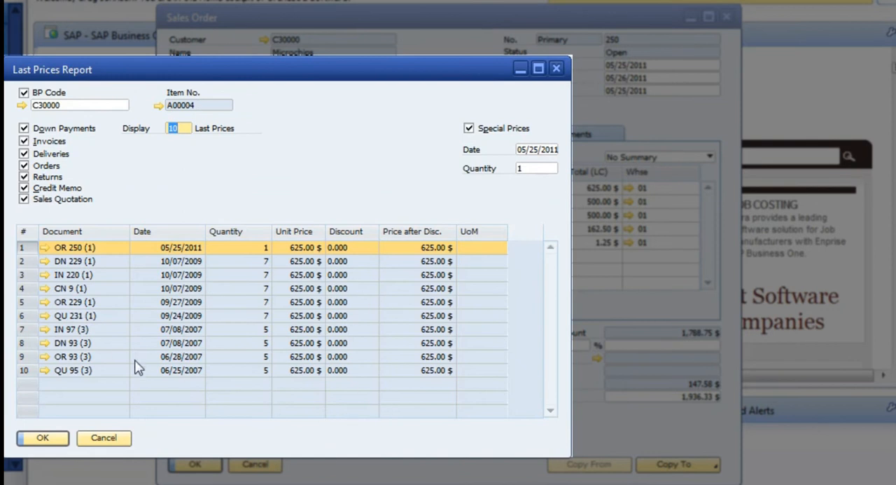
mouse_move(263, 190)
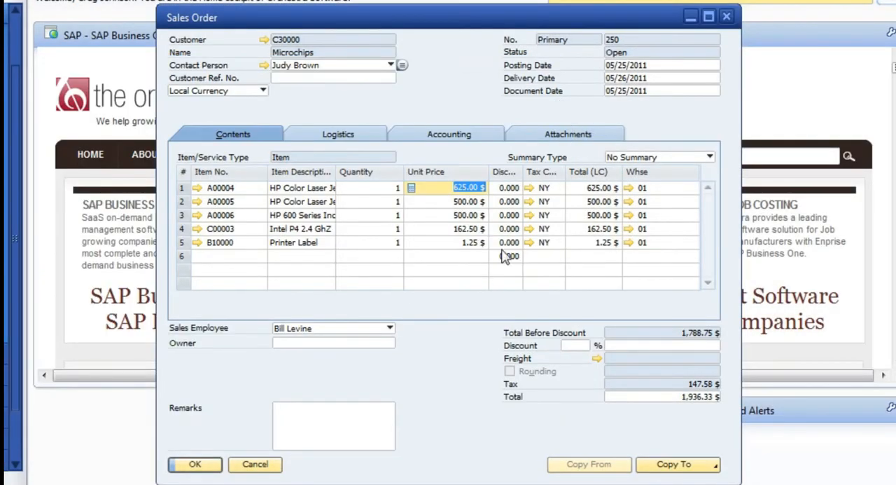
Confirm the Last Prices Report with OK, landing on item A00004's stock by warehouse (01, 02, 04).
left_click(412, 188)
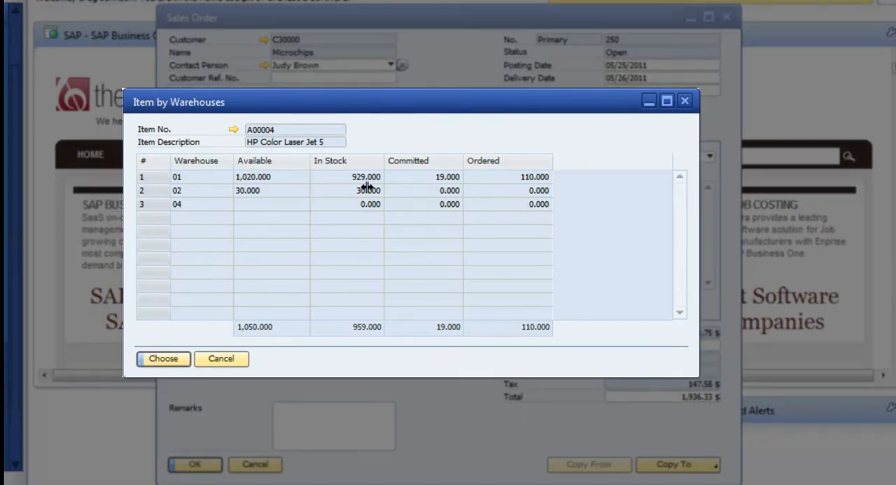
mouse_move(182, 208)
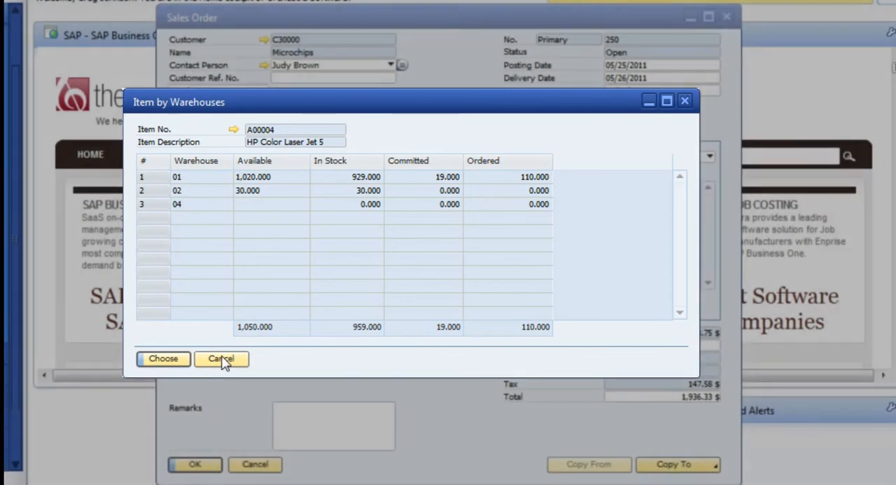
left_click(222, 359)
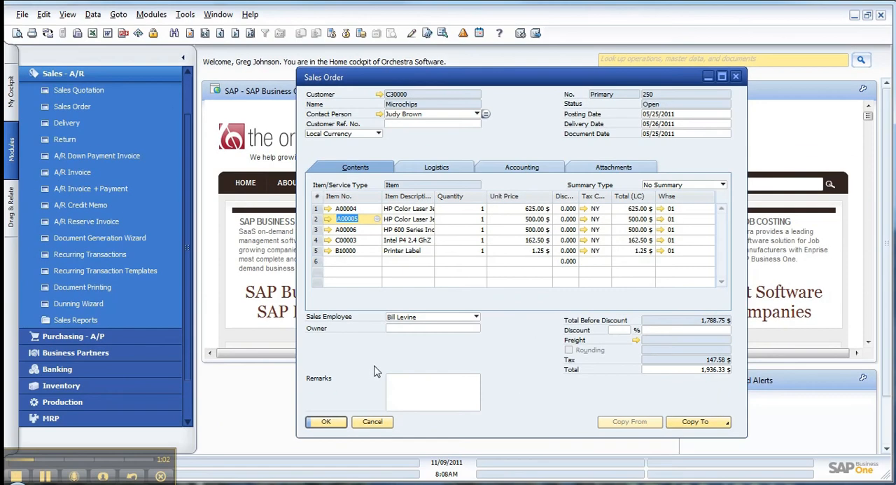